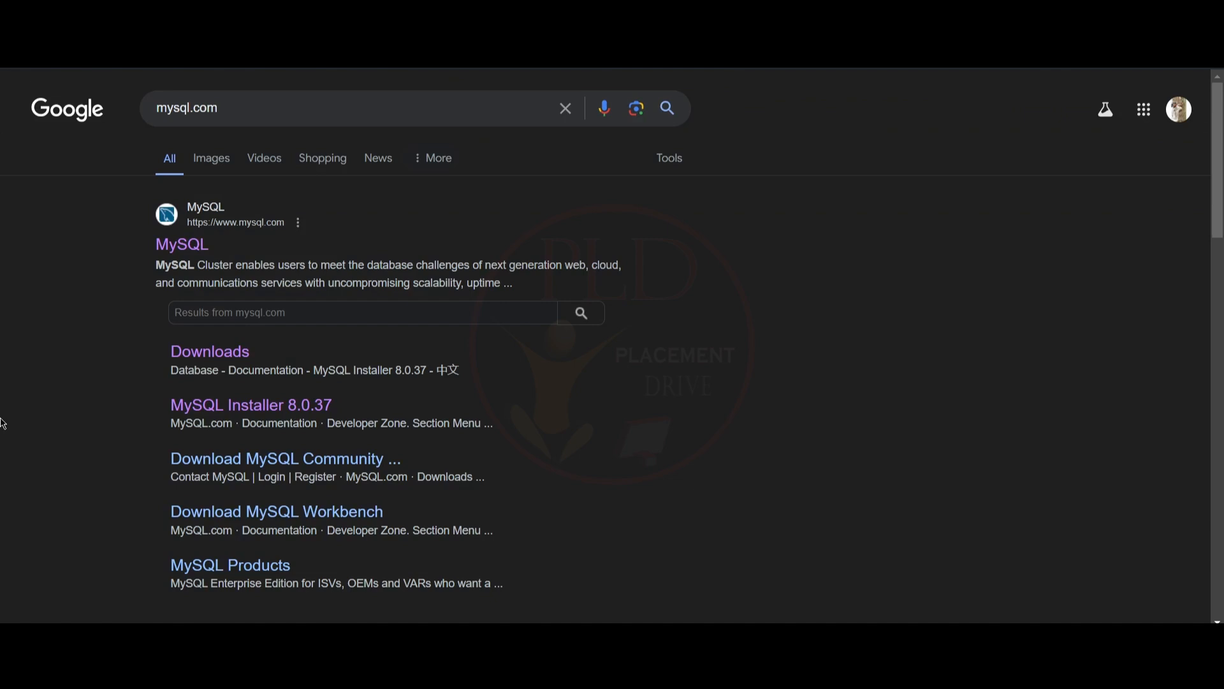
Step: Reach the mysql.com homepage from the search results and scroll to the Community (GPL) Downloads link
{"action": "left_click", "coordinate": [219, 107]}
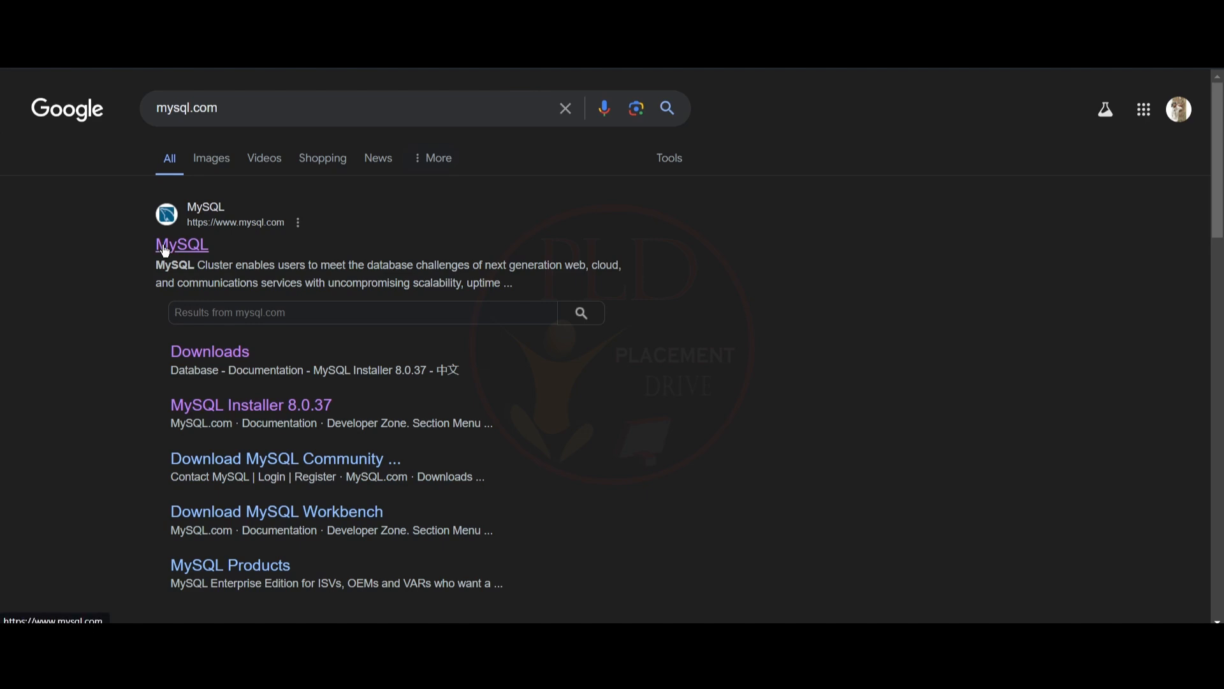
{"action": "left_click", "coordinate": [181, 245]}
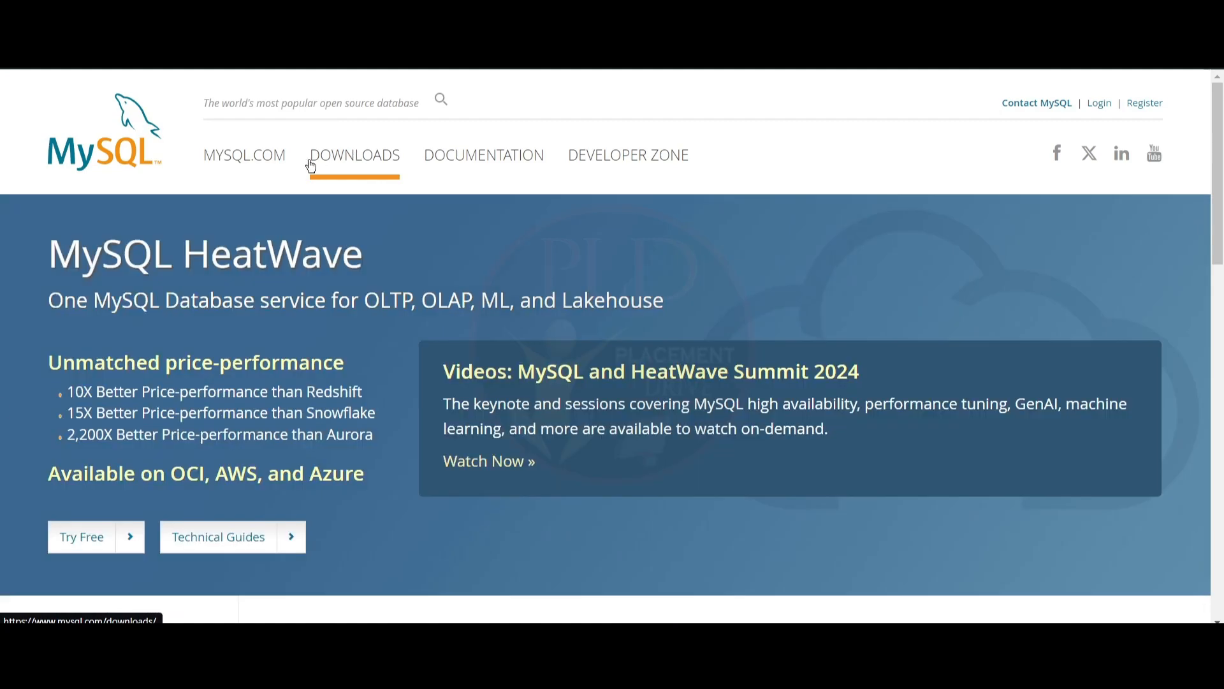
{"action": "scroll", "scroll_direction": "down", "scroll_amount": 3}
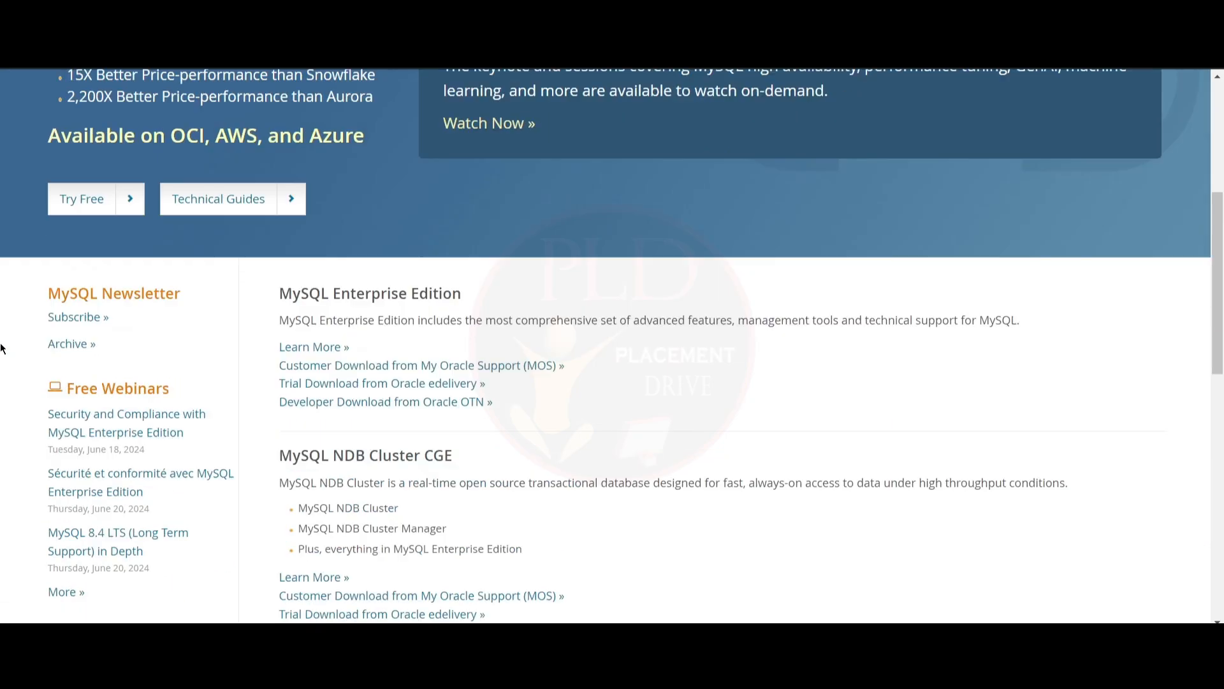
{"action": "scroll", "scroll_direction": "down", "scroll_amount": 3}
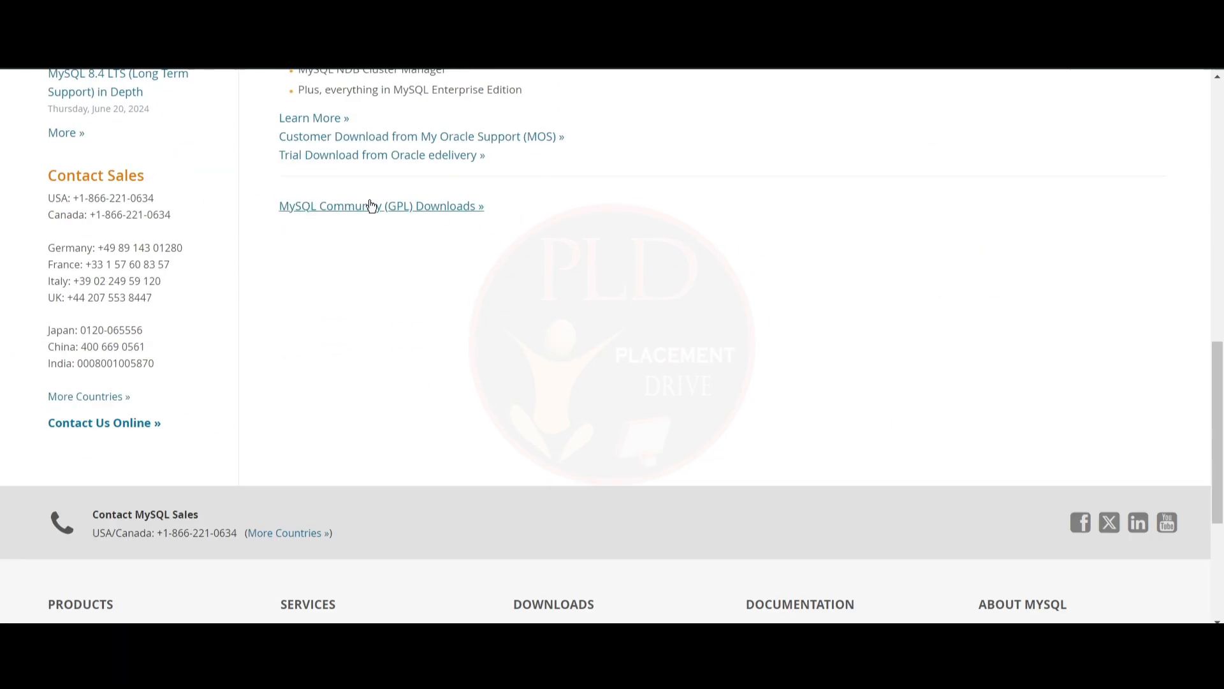
Step: Navigate Community Downloads to the MySQL Installer 8.0.37 for Windows page with its MSI options
{"action": "left_click", "coordinate": [380, 205]}
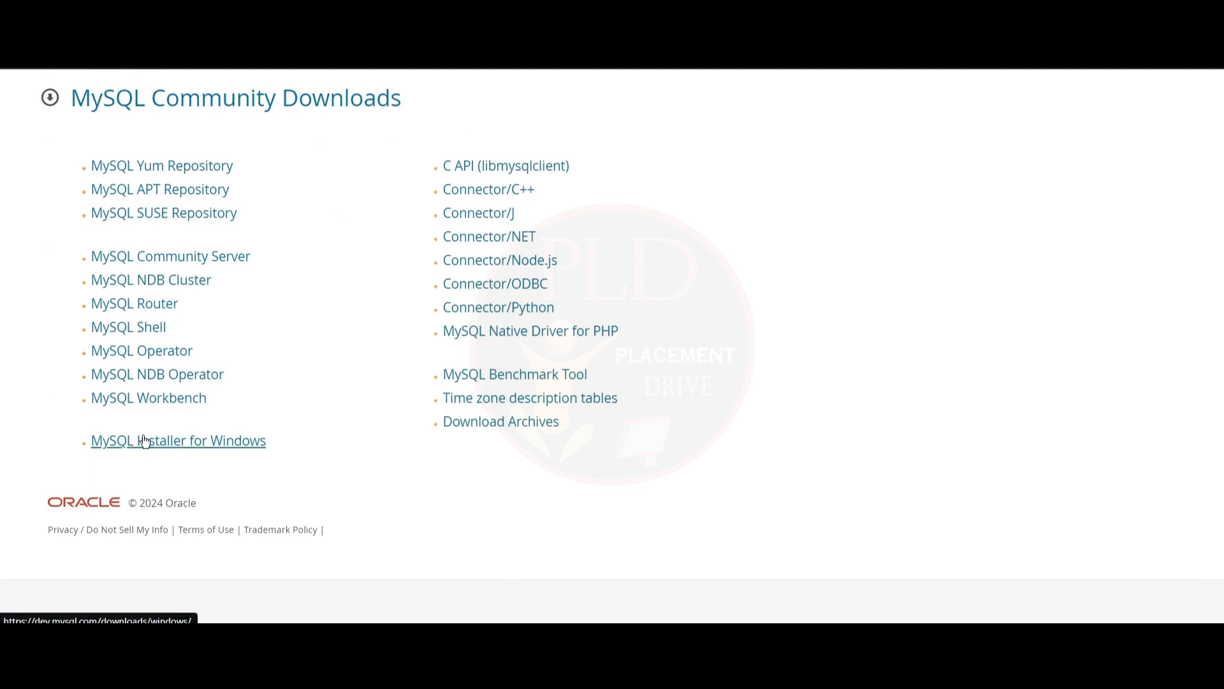
{"action": "left_click", "coordinate": [177, 440]}
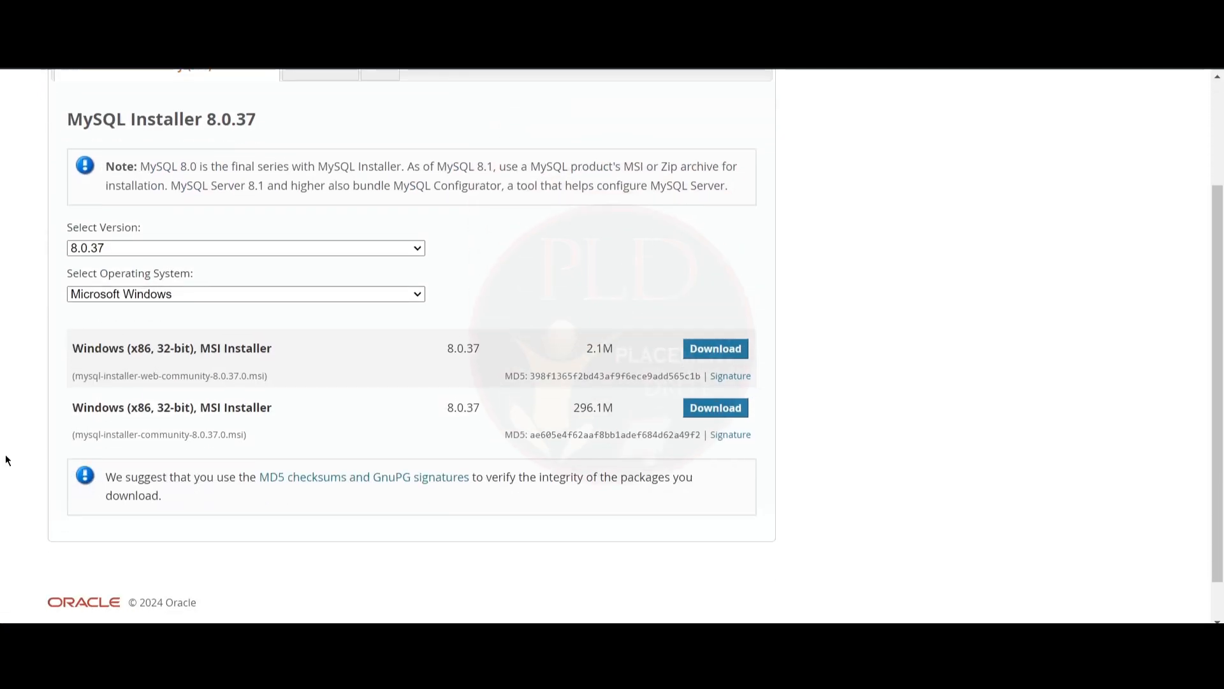
{"action": "scroll", "scroll_direction": "down", "scroll_amount": 3}
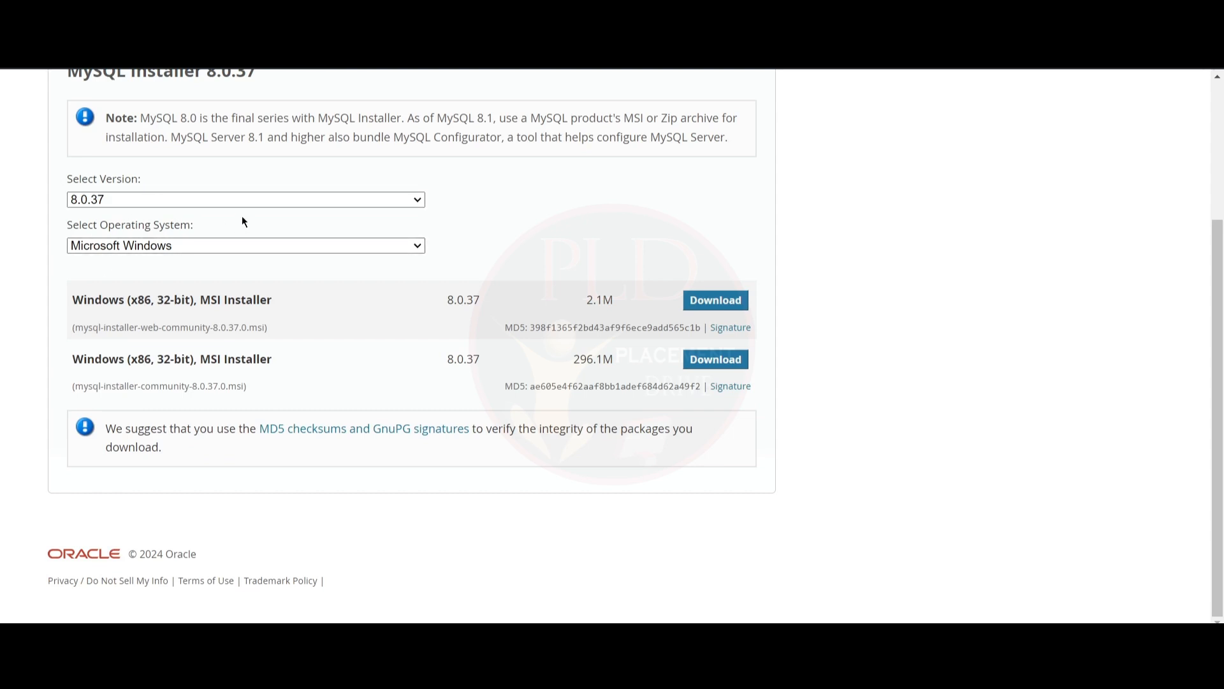
{"action": "mouse_move", "coordinate": [550, 282]}
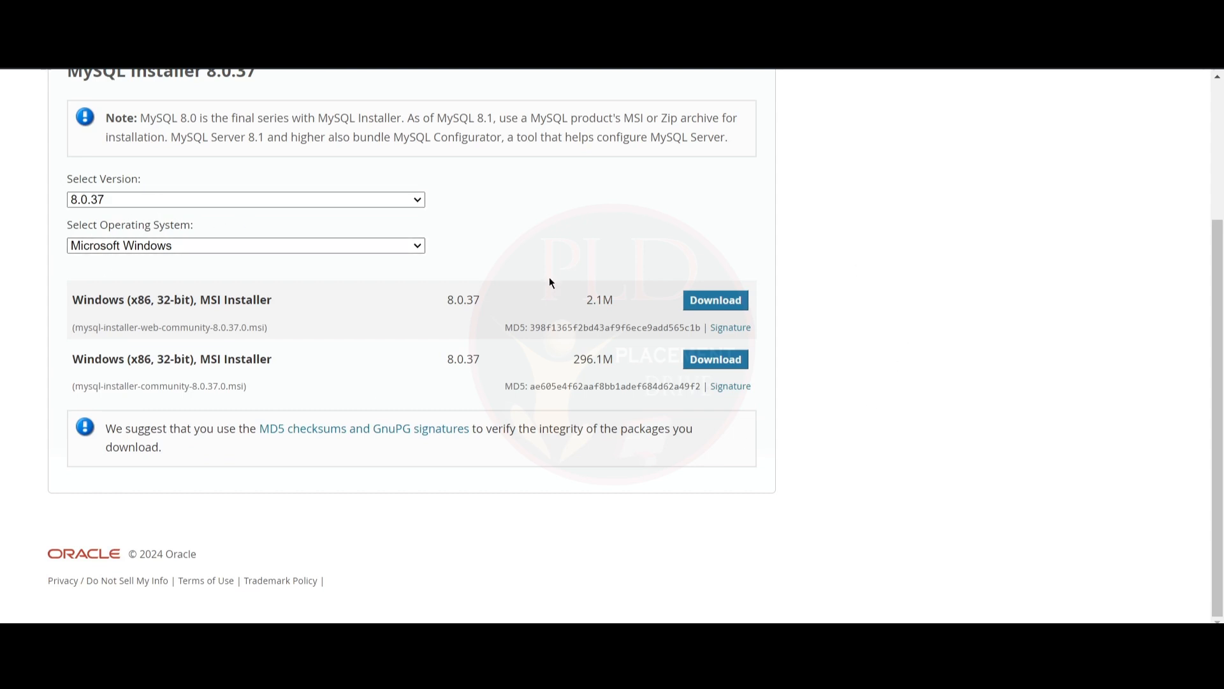
{"action": "mouse_move", "coordinate": [714, 360]}
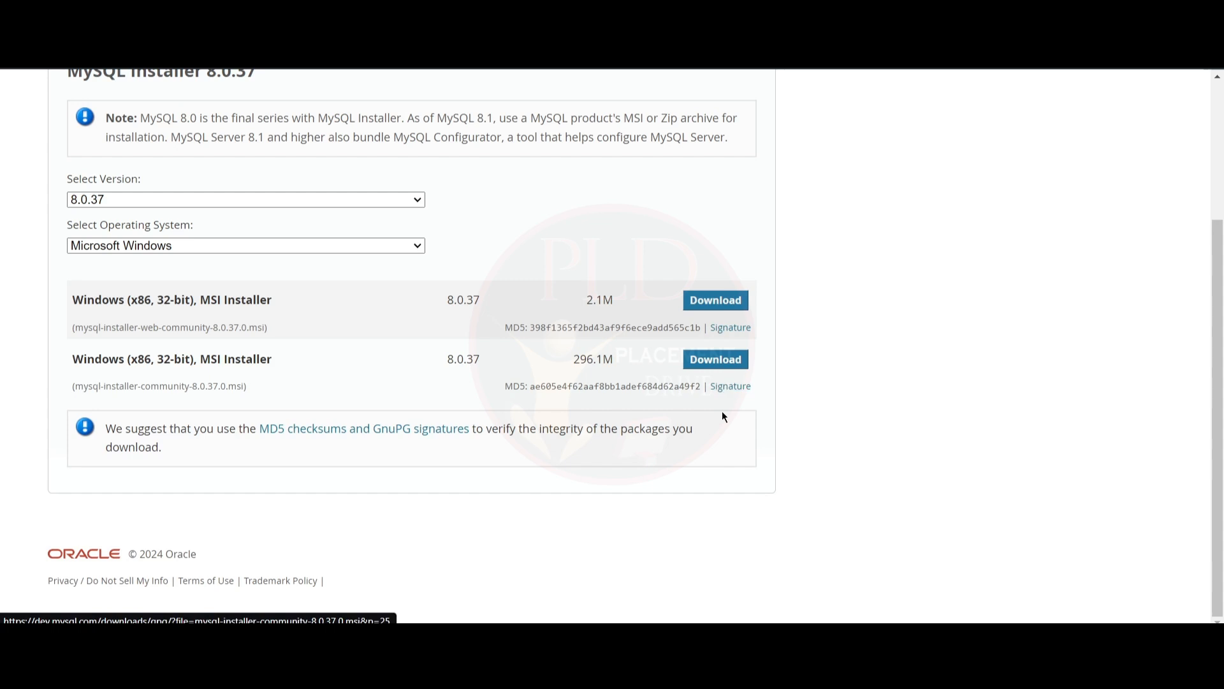
Step: Download the full 296.1M community MSI installer and launch it from Chrome's downloads
{"action": "left_click", "coordinate": [714, 358]}
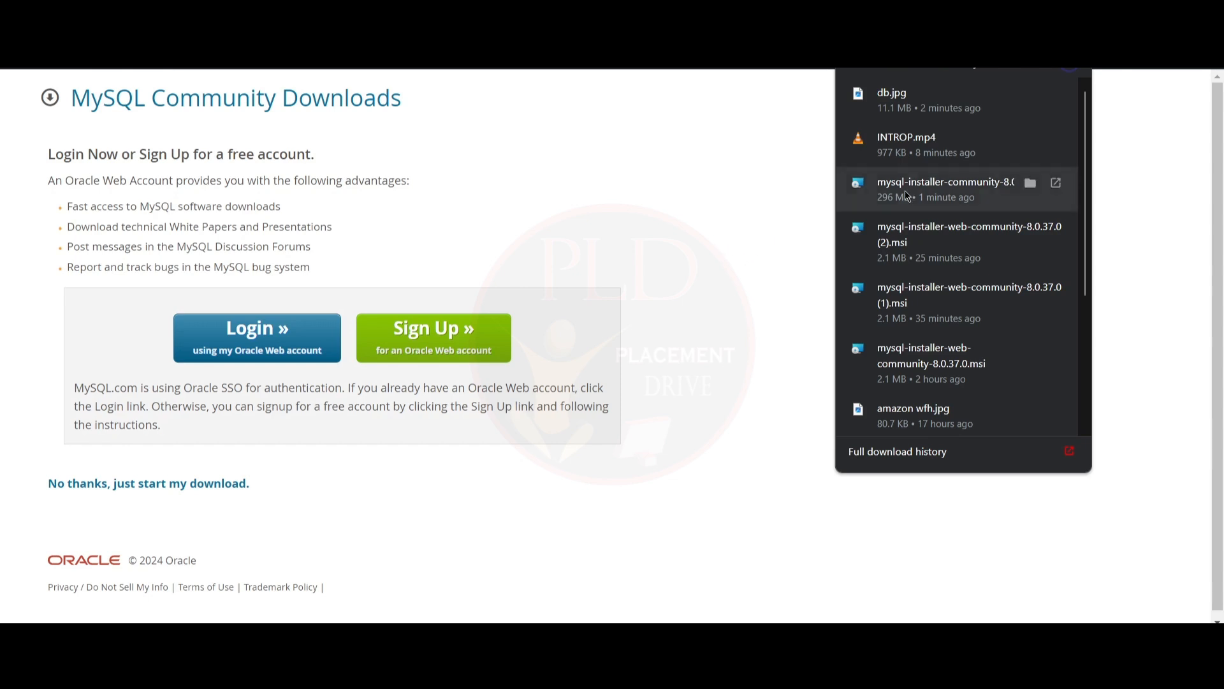
{"action": "double_click", "coordinate": [945, 182]}
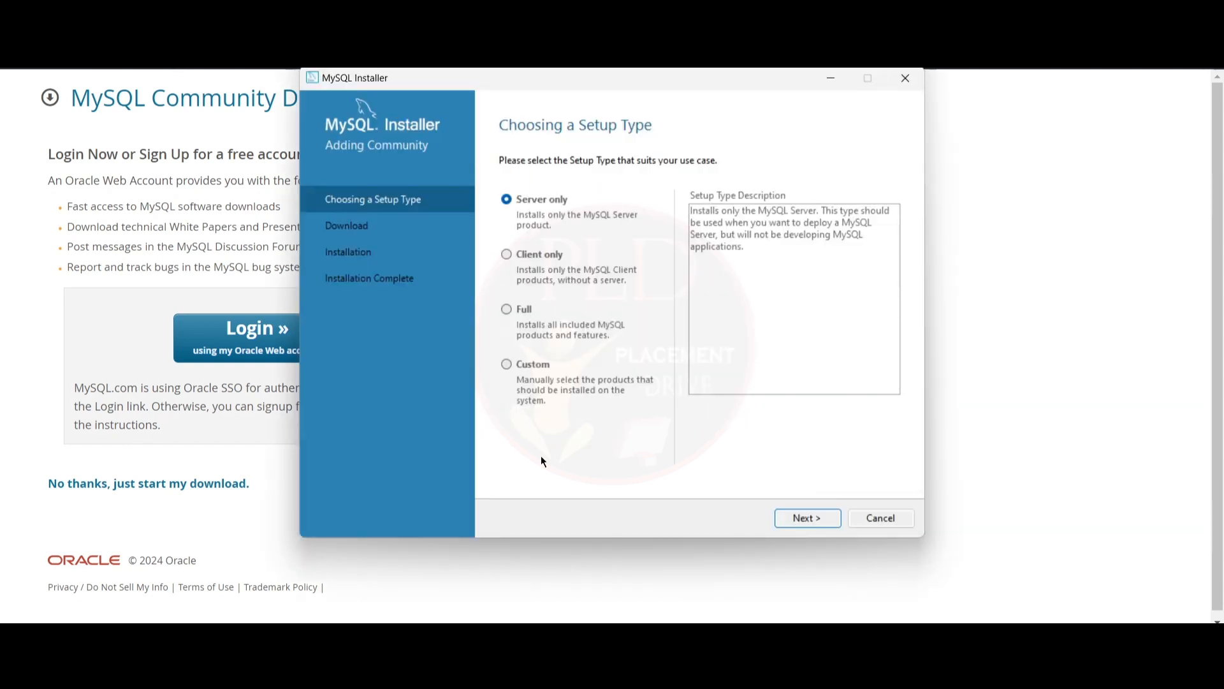
{"action": "mouse_move", "coordinate": [720, 473]}
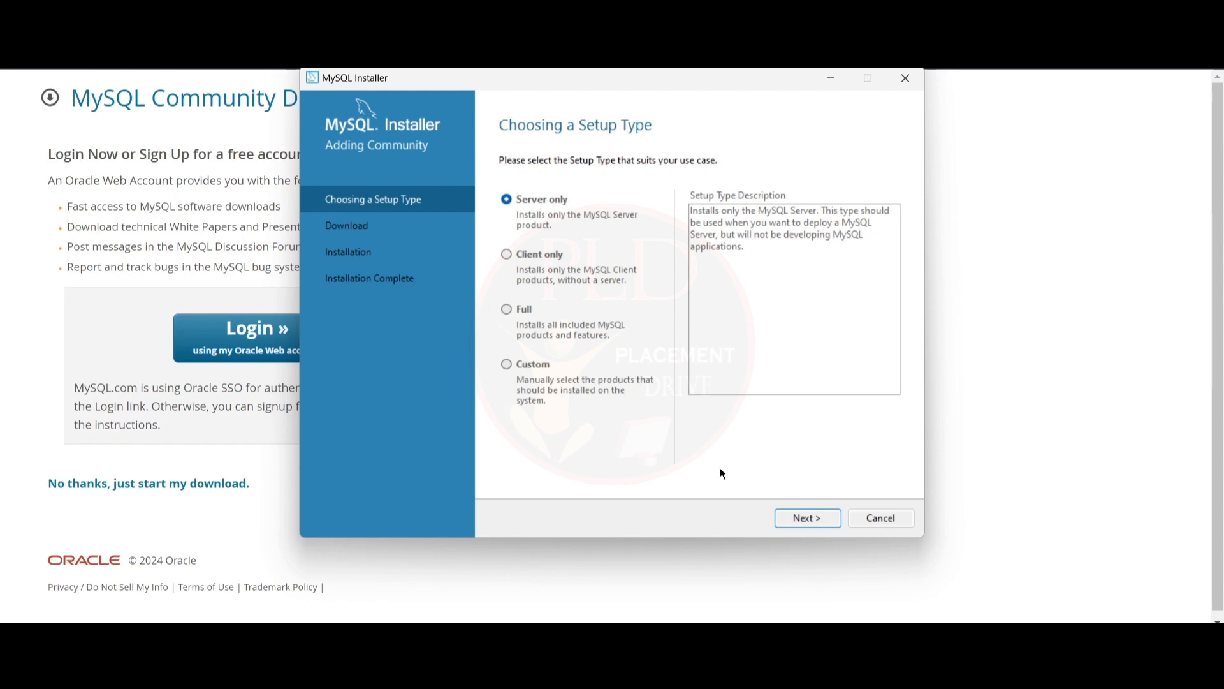
Step: Install MySQL Server 8.0.37 with the Server only setup type and continue to configuration
{"action": "left_click", "coordinate": [806, 518]}
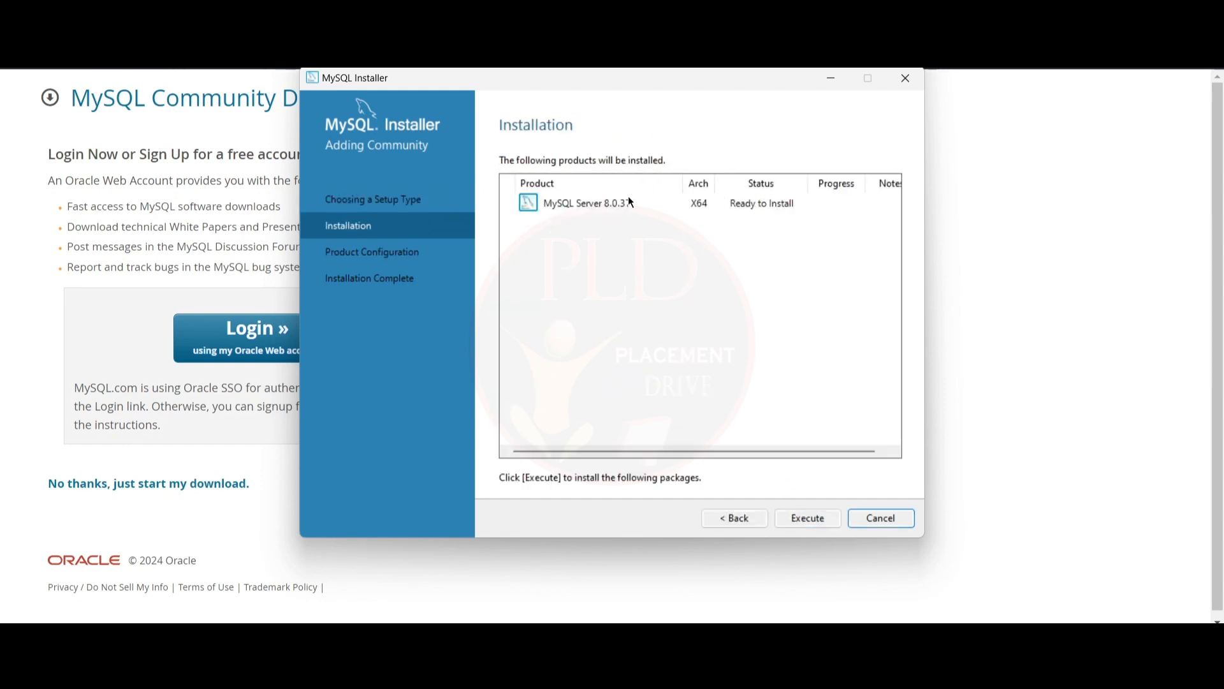
{"action": "mouse_move", "coordinate": [868, 221]}
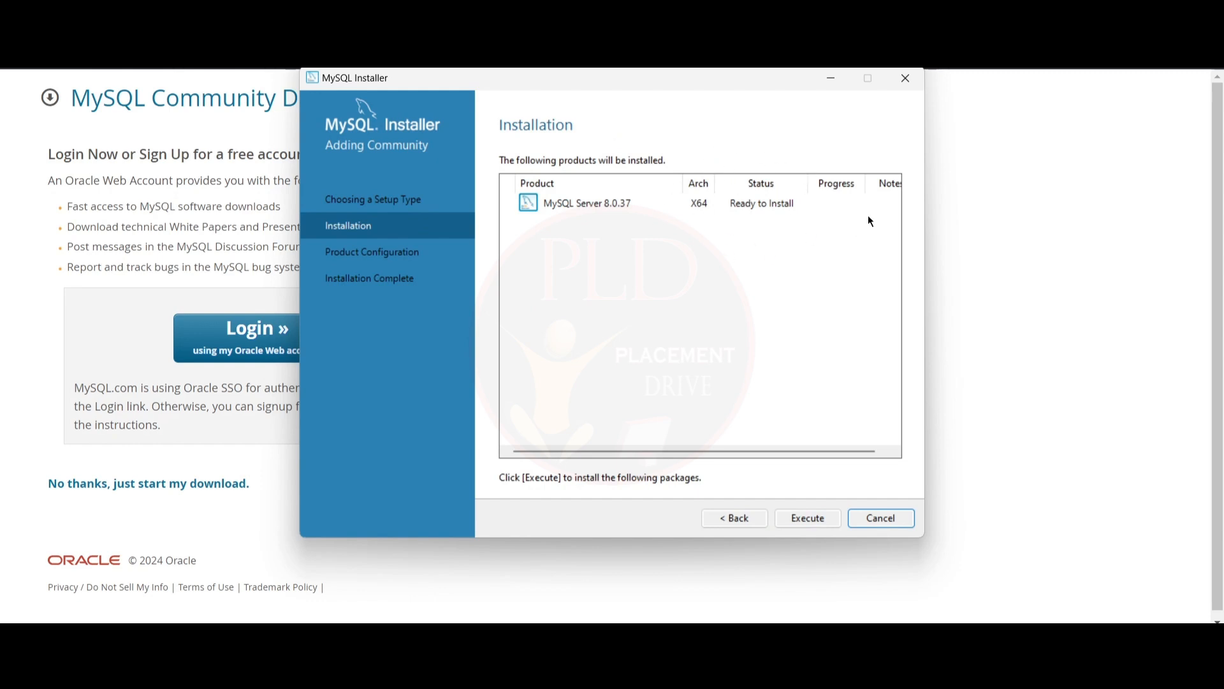
{"action": "left_click", "coordinate": [806, 518]}
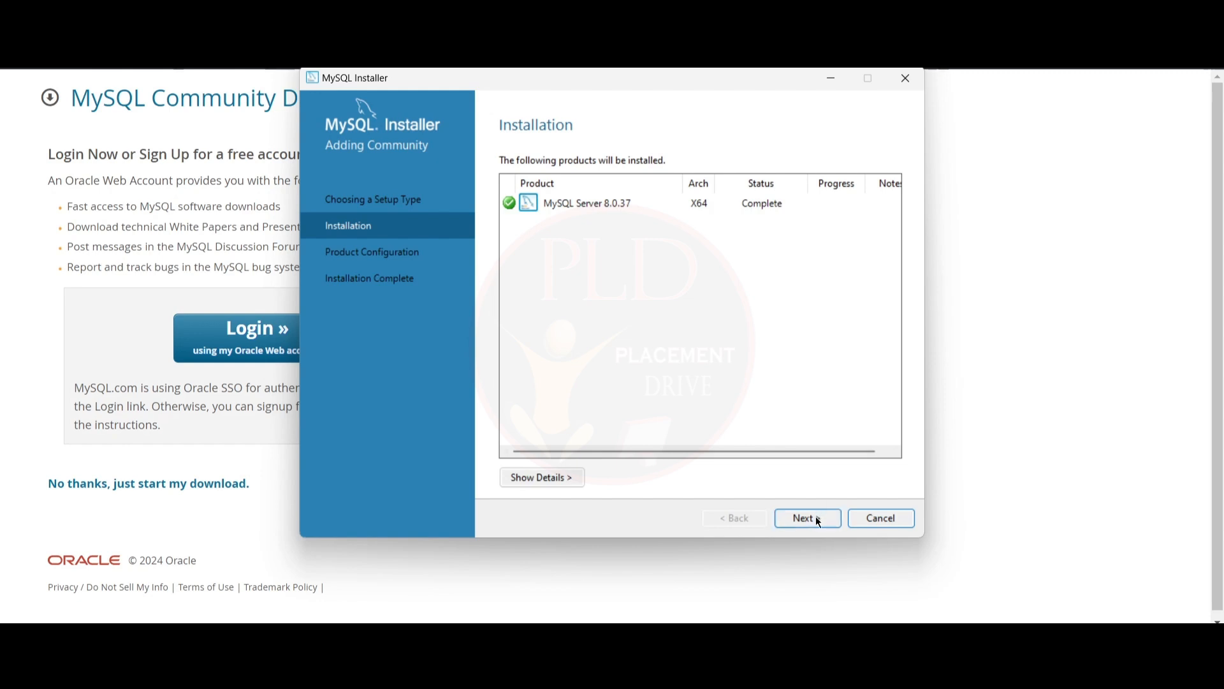
{"action": "left_click", "coordinate": [806, 518]}
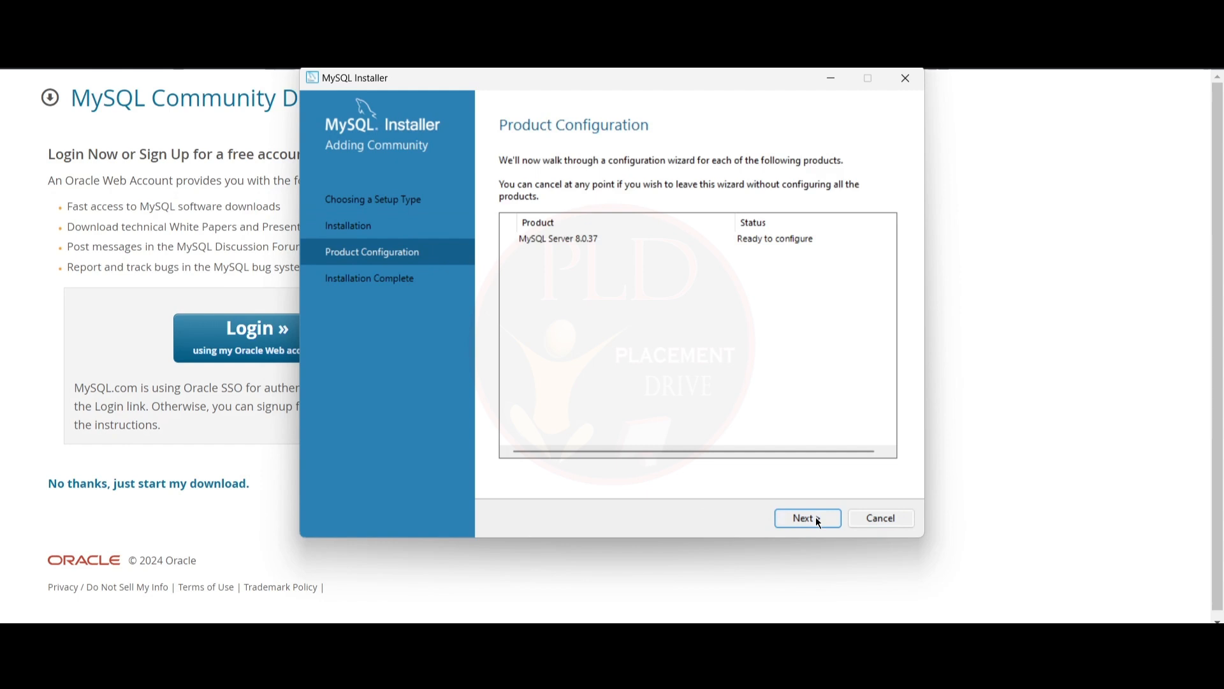
Step: Accept default Type and Networking and strong password authentication, reaching Accounts and Roles
{"action": "left_click", "coordinate": [806, 518]}
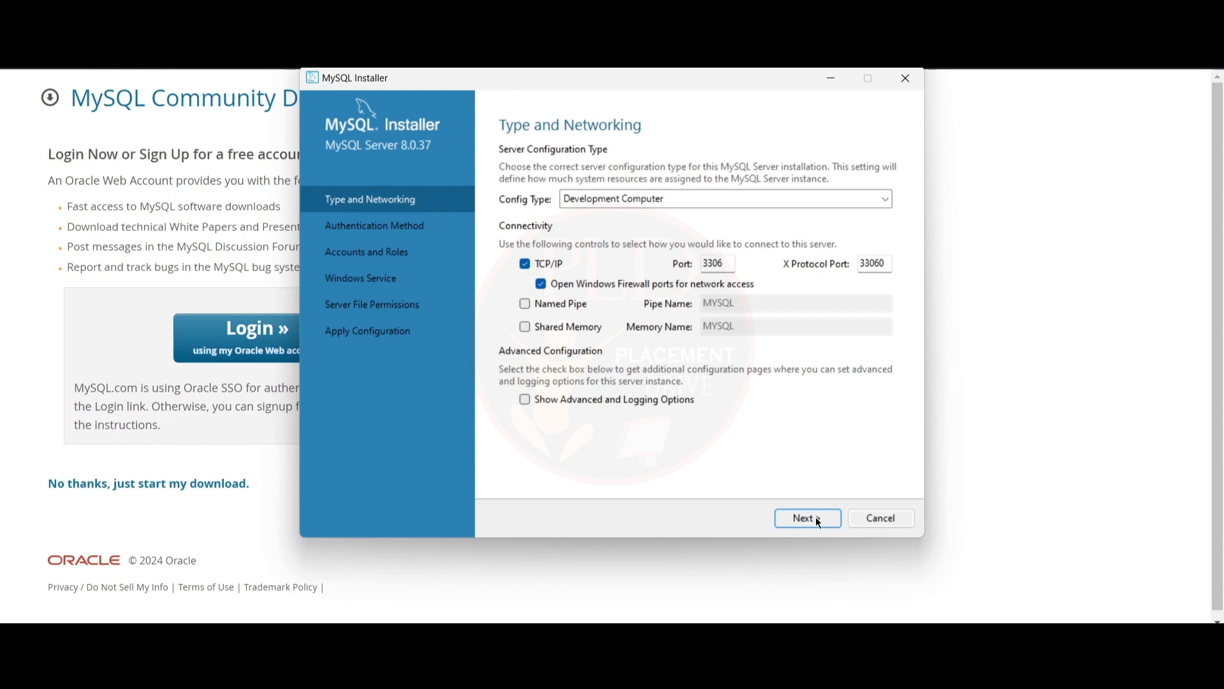
{"action": "left_click", "coordinate": [807, 518]}
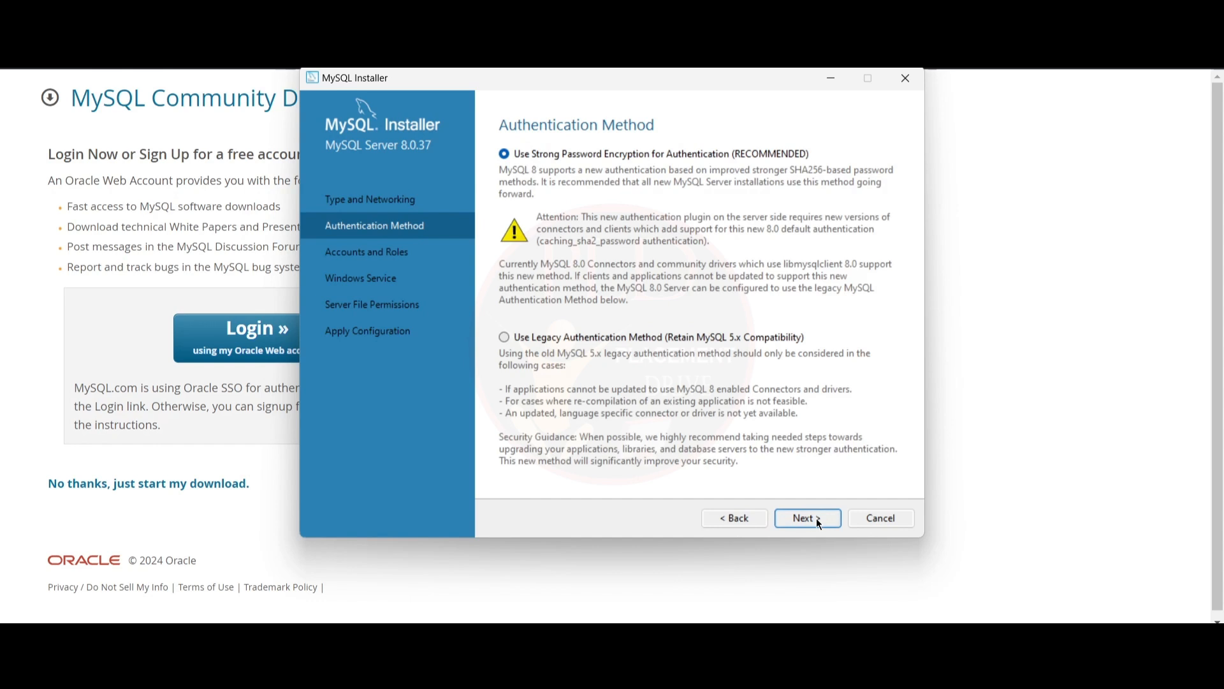
{"action": "left_click", "coordinate": [806, 518]}
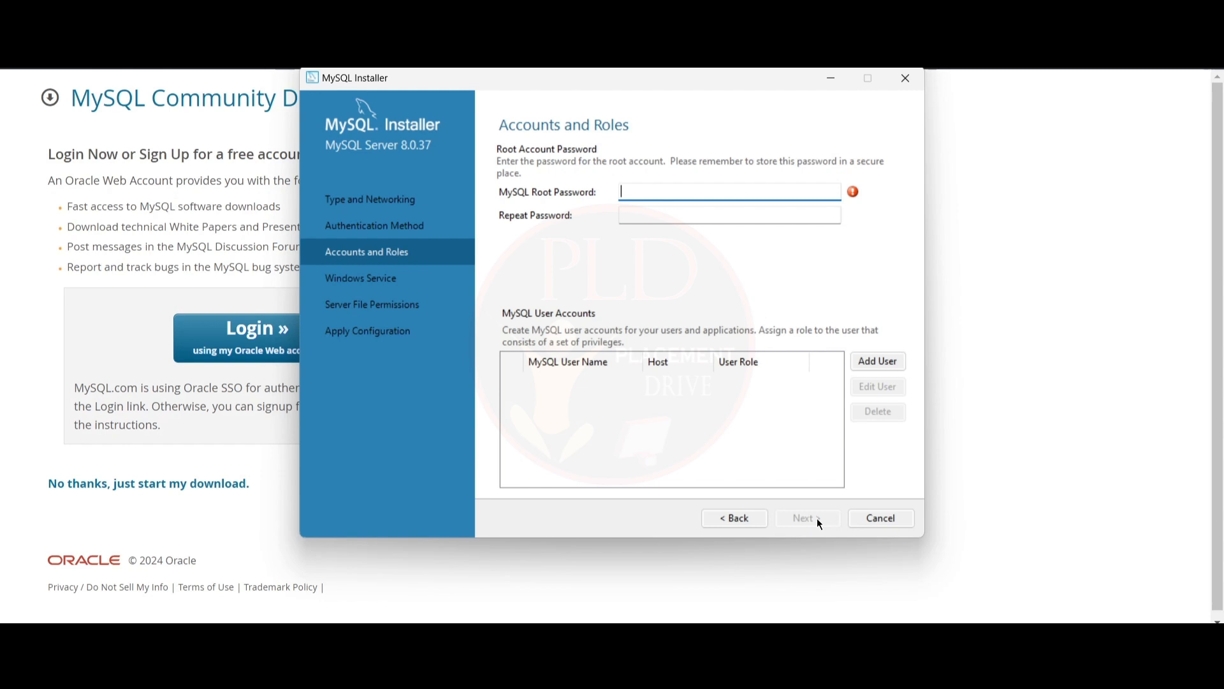
{"action": "mouse_move", "coordinate": [815, 530]}
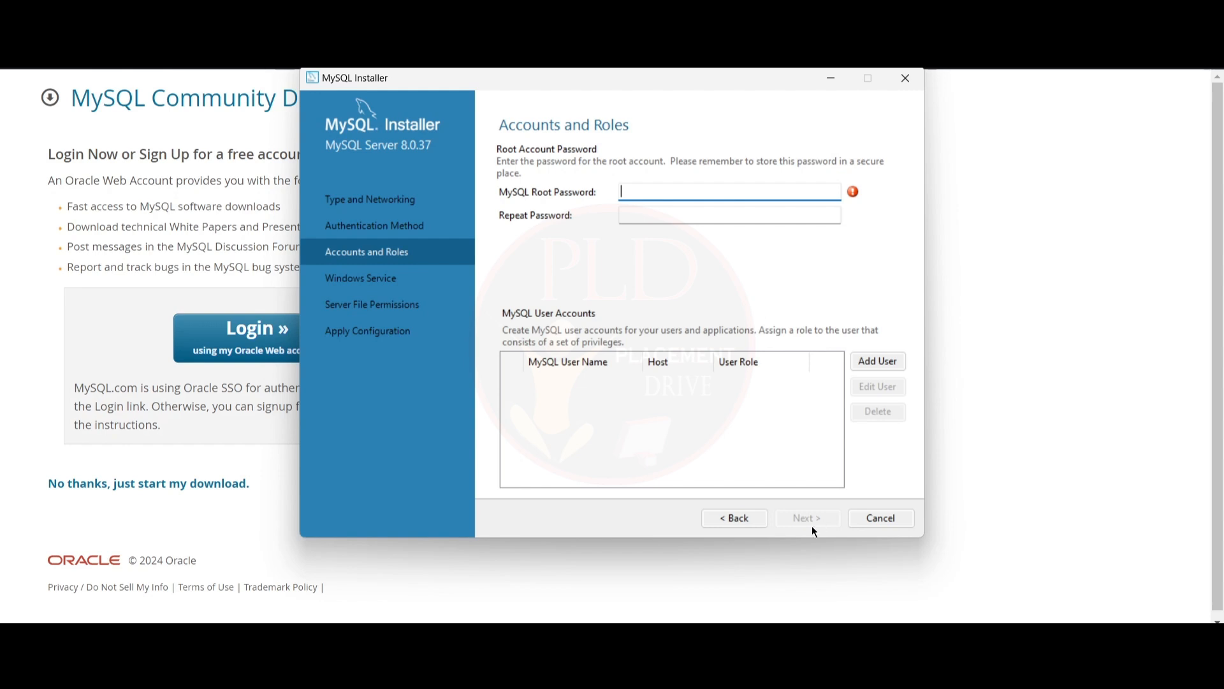
Step: Set the root account password and keep the default Windows Service settings
{"action": "type", "text": "•••••"}
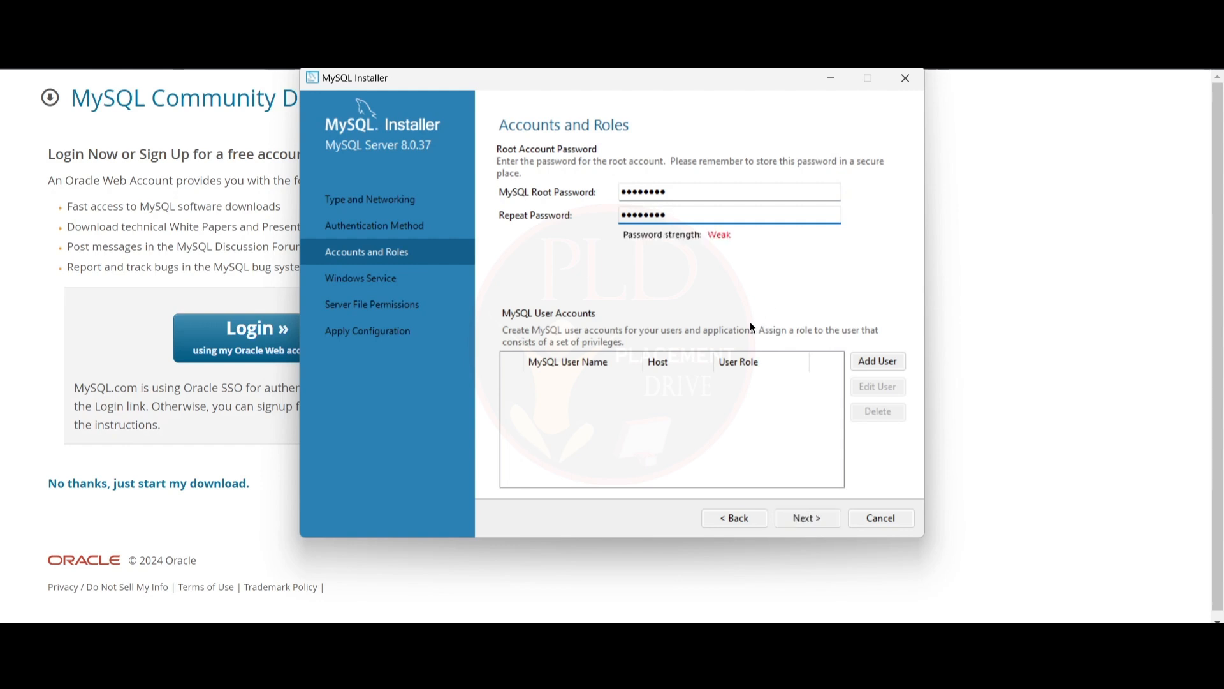
{"action": "mouse_move", "coordinate": [807, 518]}
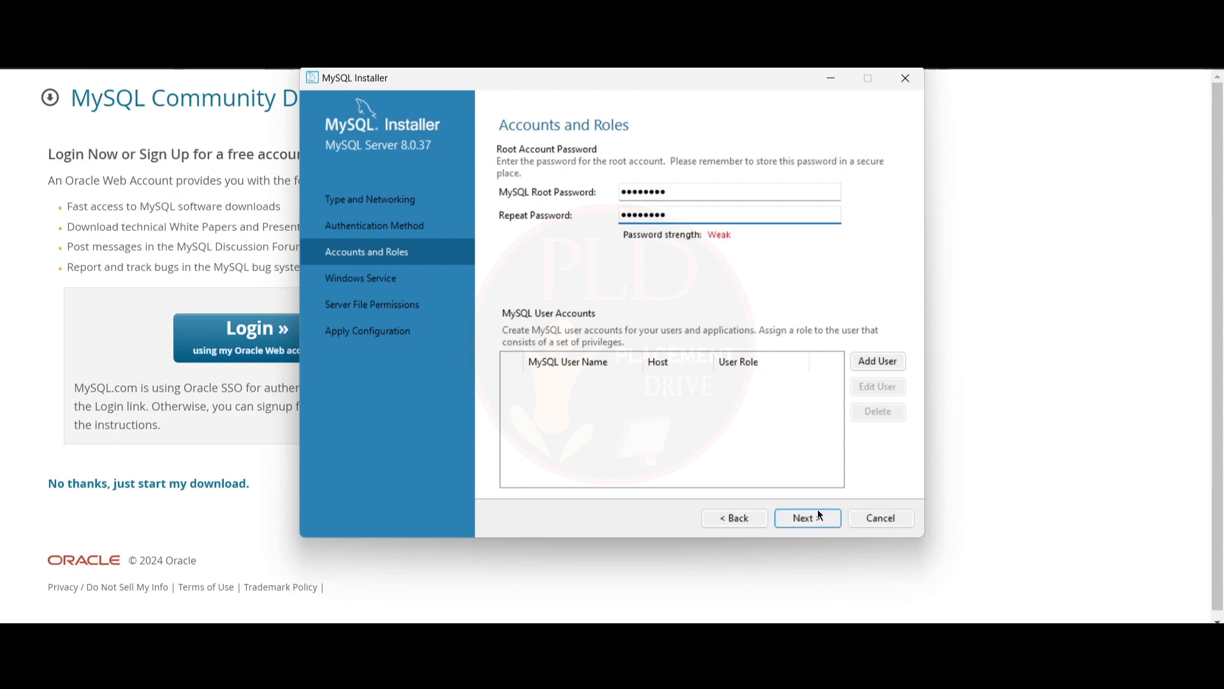
{"action": "left_click", "coordinate": [807, 518]}
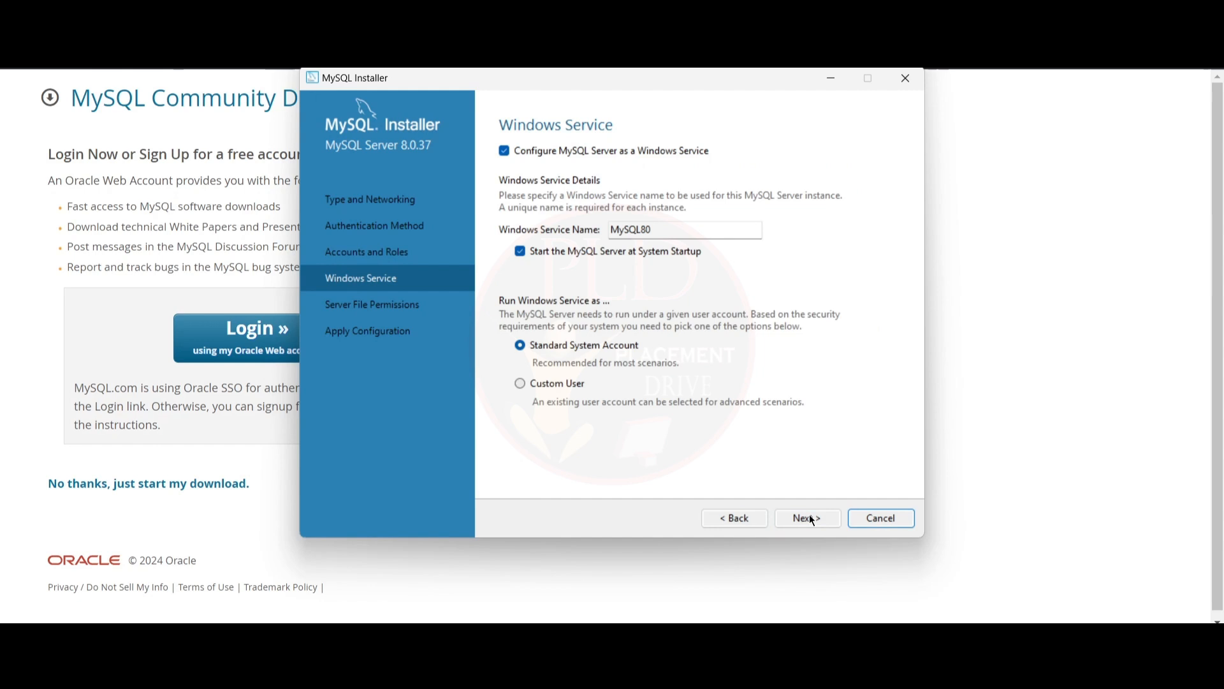
{"action": "mouse_move", "coordinate": [808, 520]}
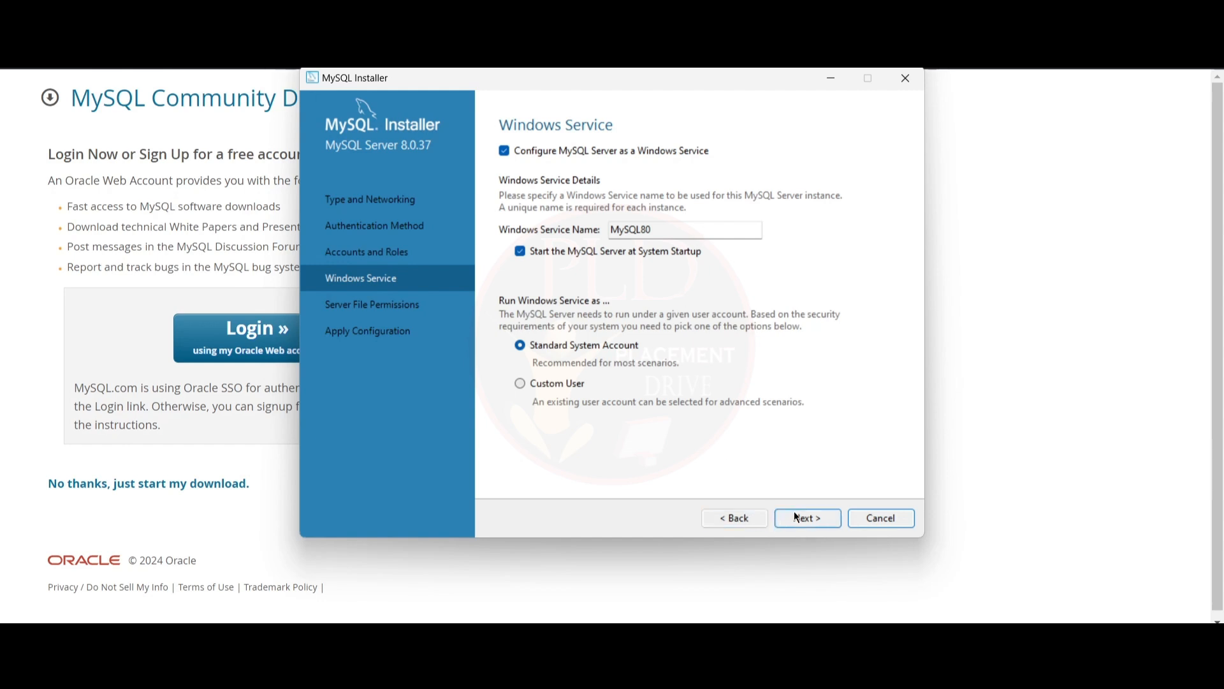
{"action": "left_click", "coordinate": [806, 517]}
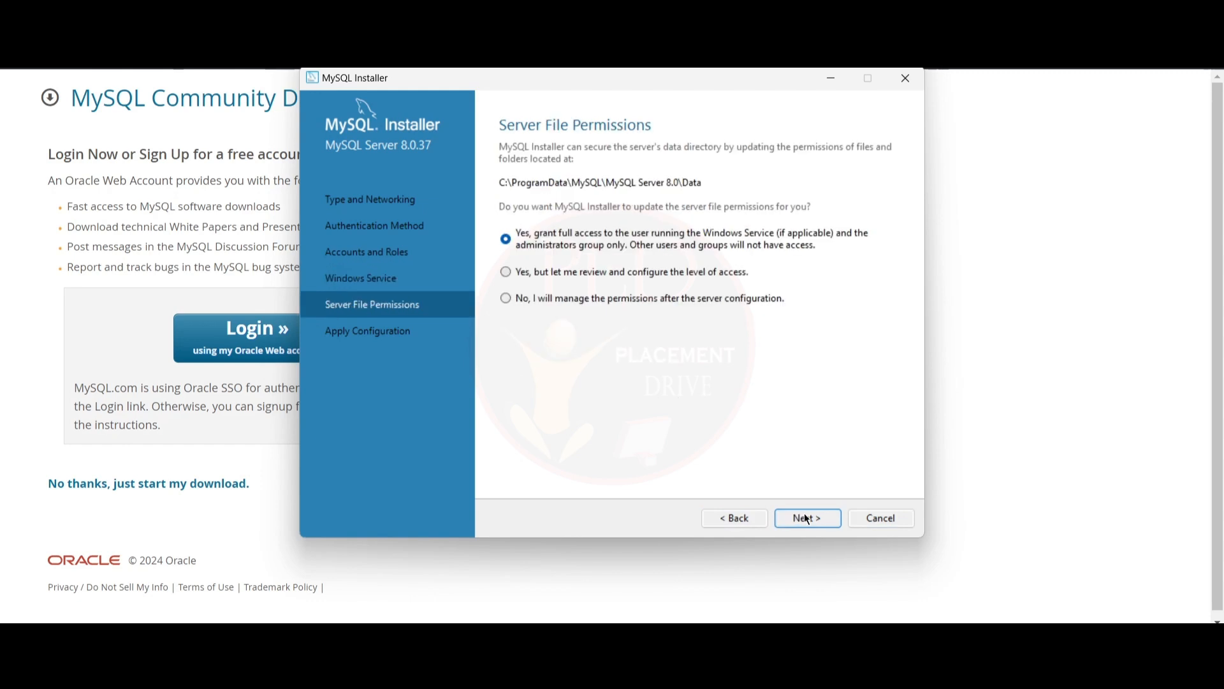
{"action": "mouse_move", "coordinate": [787, 393]}
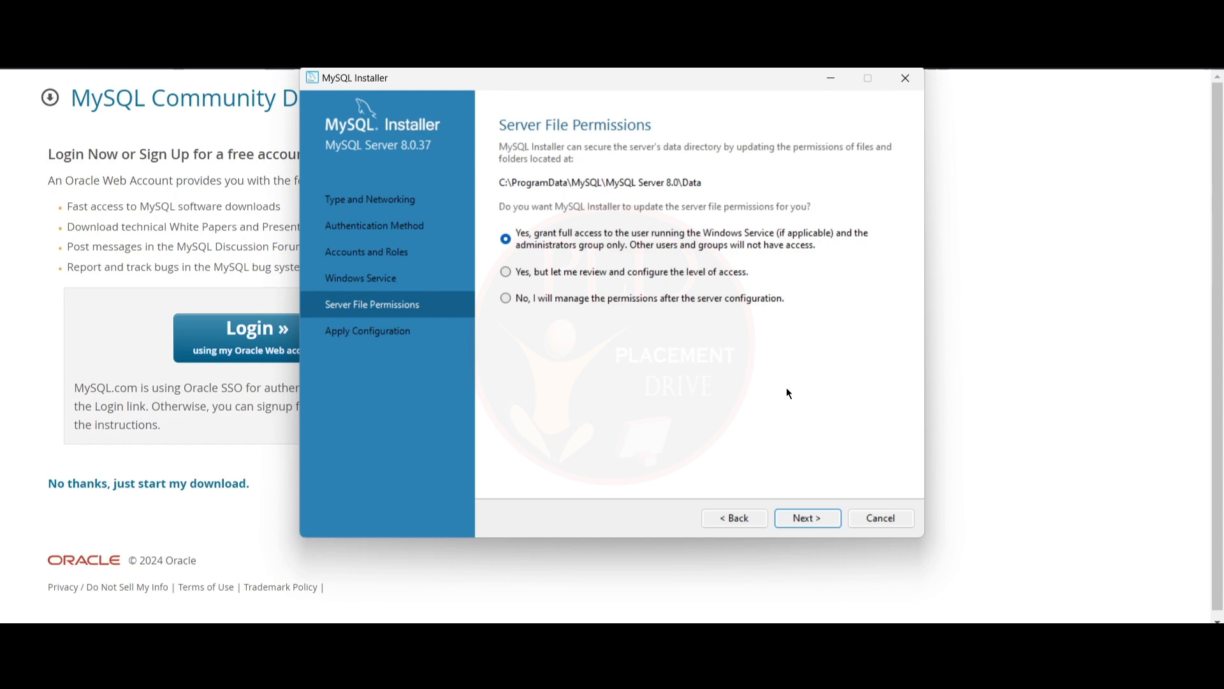
Step: Keep 'Yes, grant full access' server file permissions and reach Apply Configuration
{"action": "left_click", "coordinate": [806, 517]}
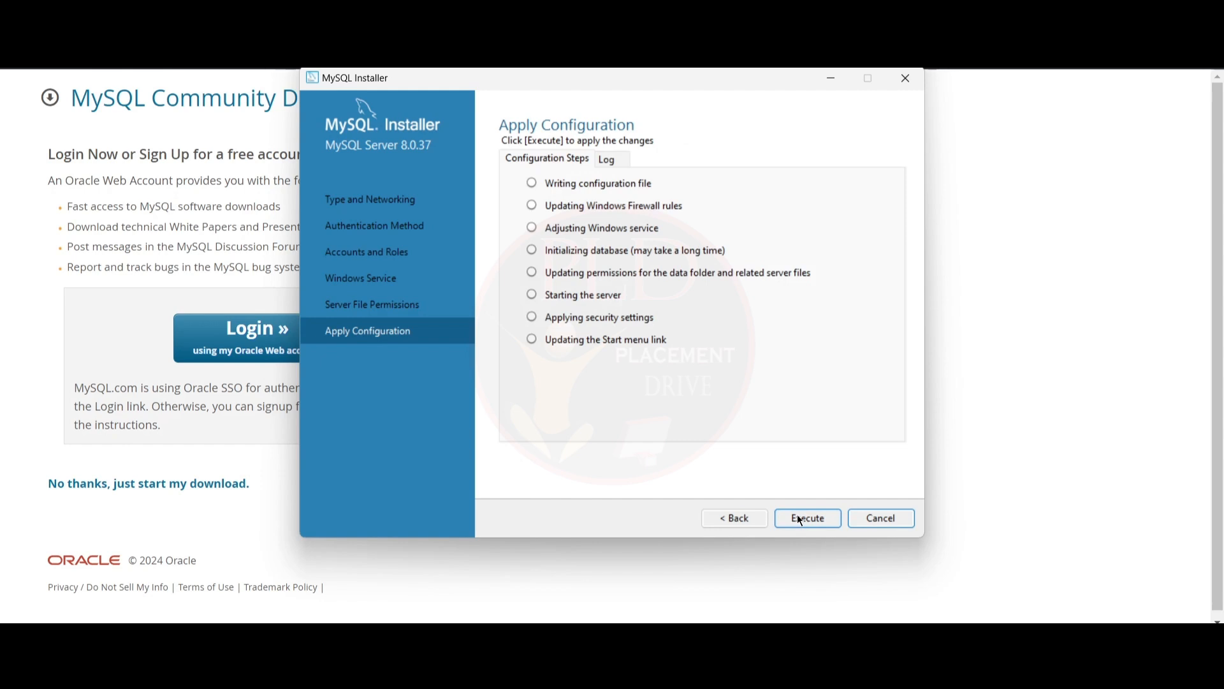
Step: Execute all server configuration steps, finish, and continue past Product Configuration
{"action": "left_click", "coordinate": [806, 518]}
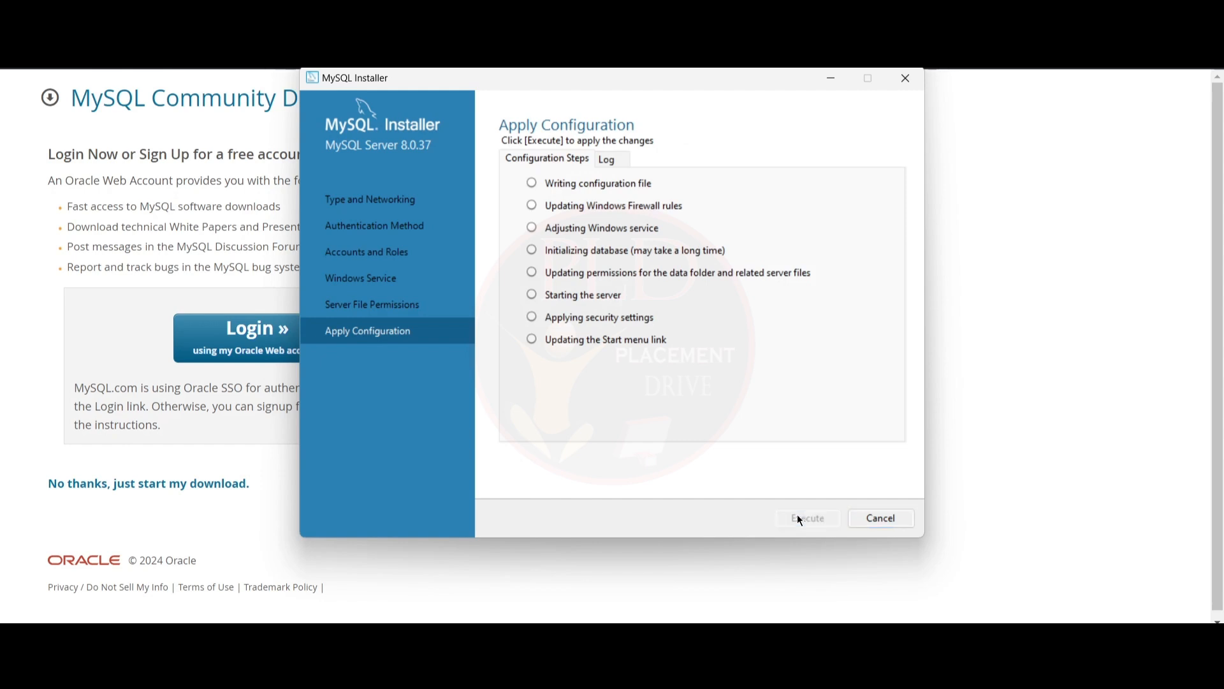
{"action": "left_click", "coordinate": [806, 518]}
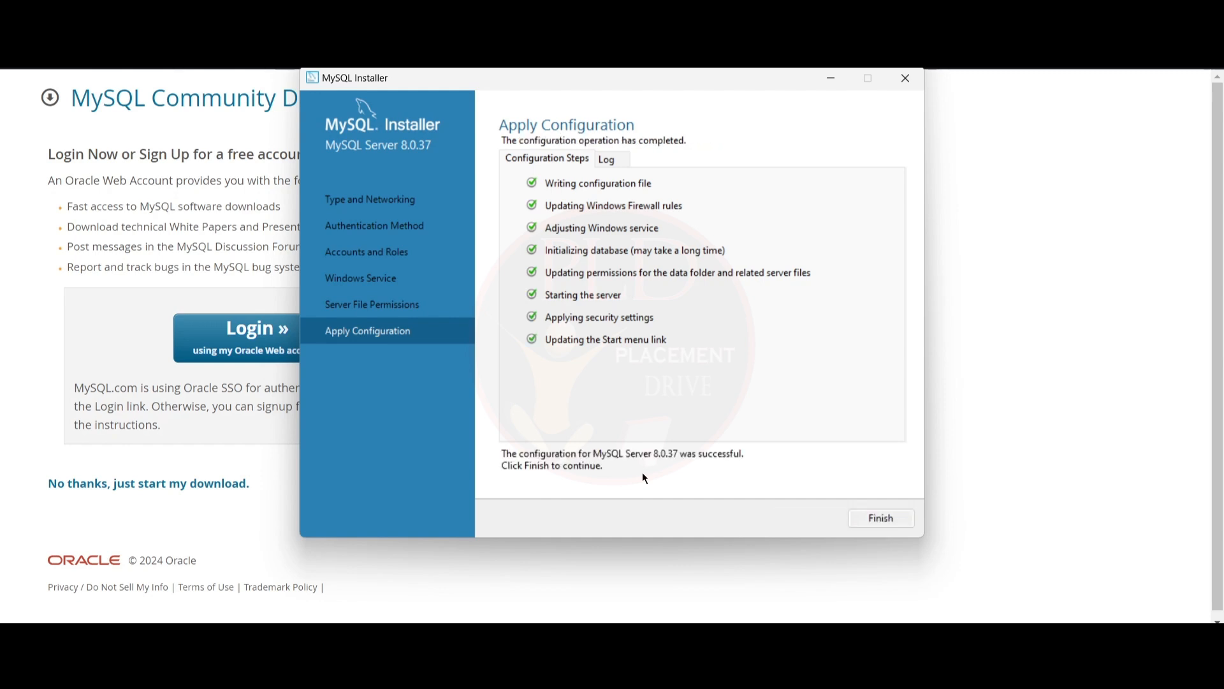
{"action": "mouse_move", "coordinate": [567, 490]}
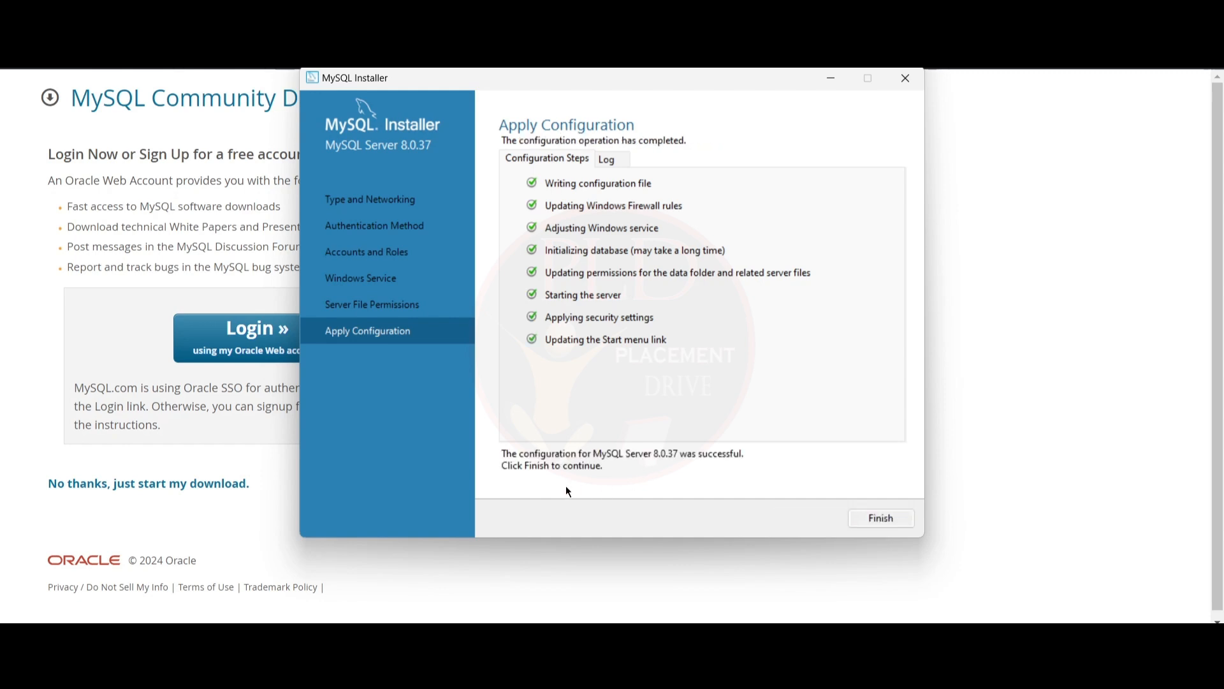
{"action": "mouse_move", "coordinate": [619, 458]}
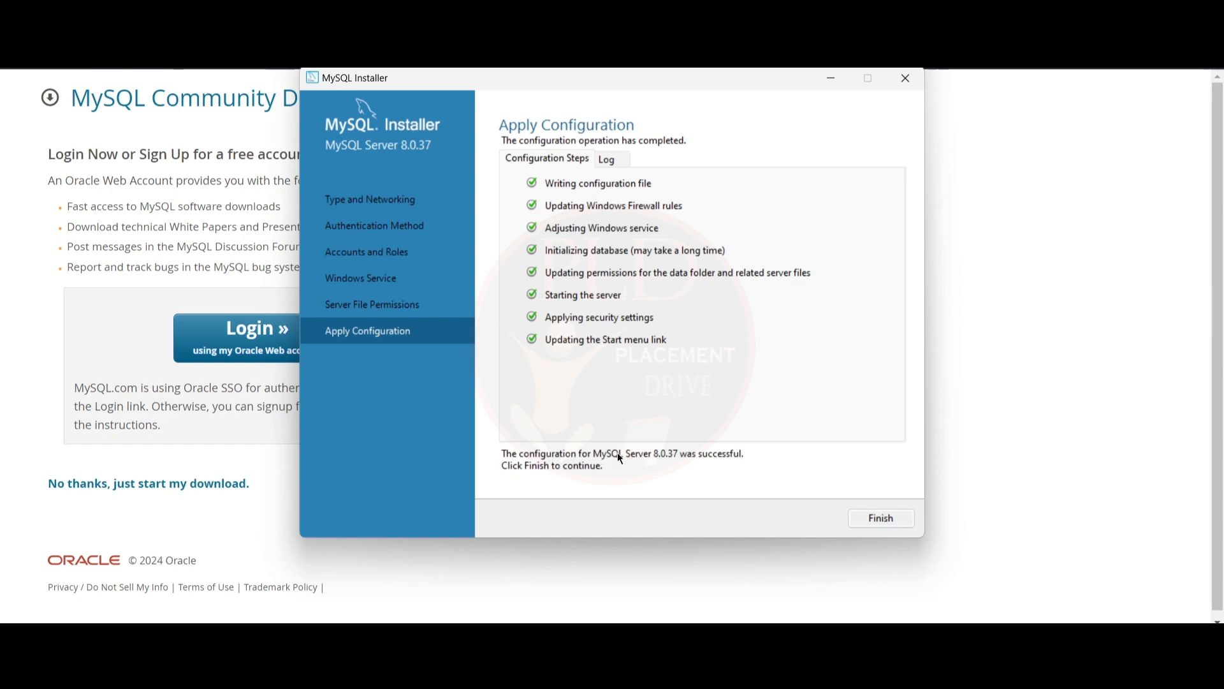
{"action": "mouse_move", "coordinate": [667, 459]}
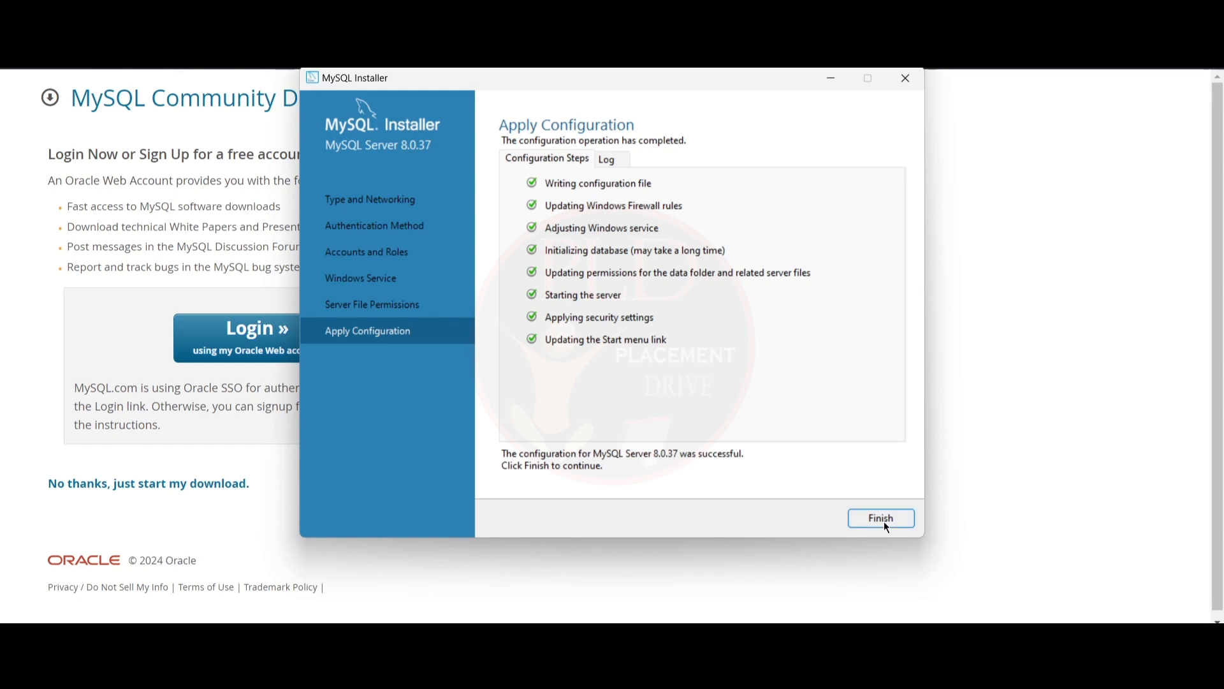
{"action": "left_click", "coordinate": [881, 518]}
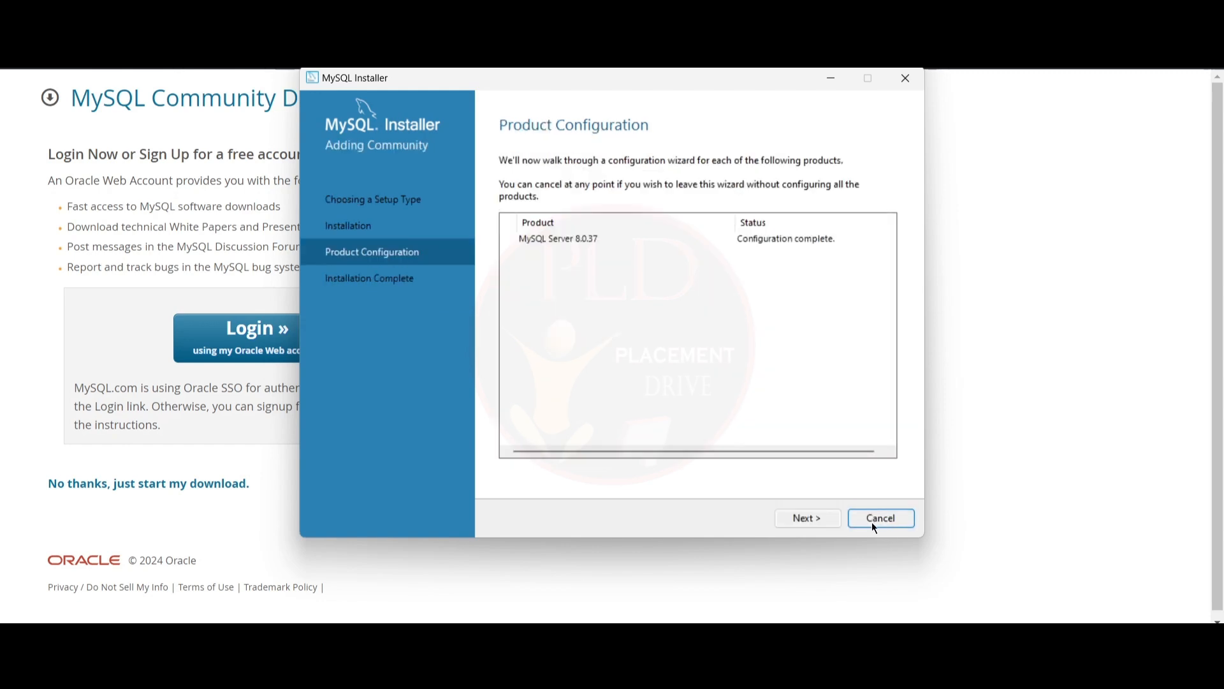
{"action": "left_click", "coordinate": [806, 518]}
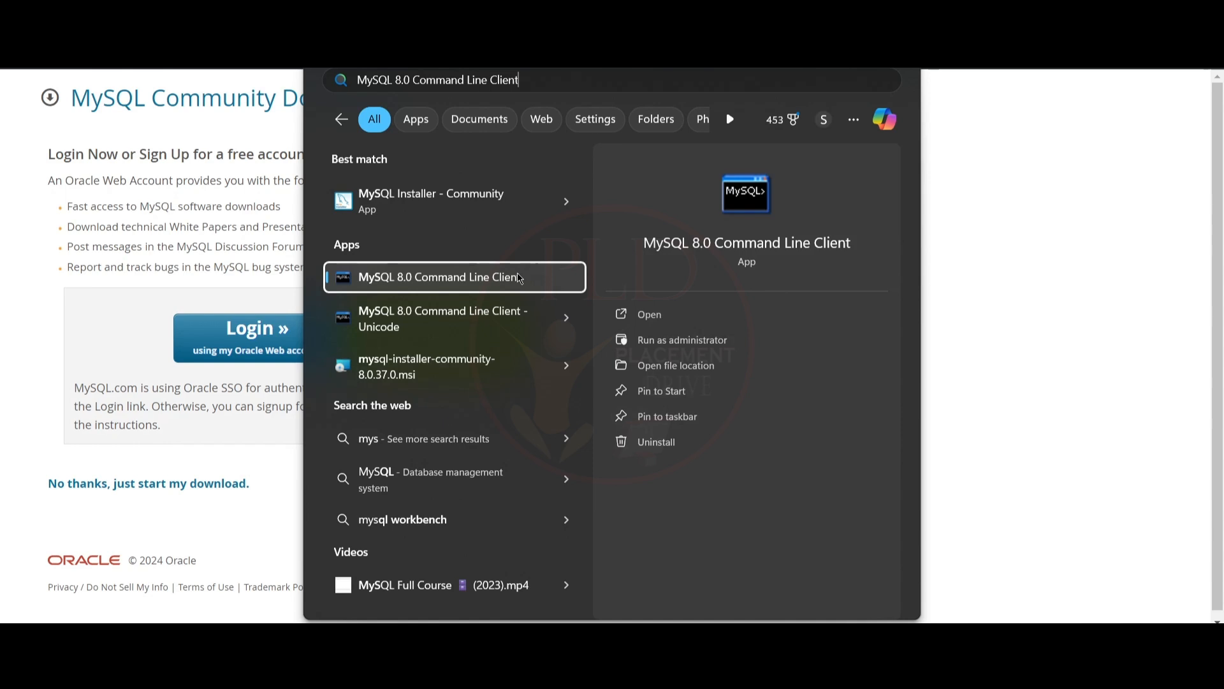
Step: Launch MySQL 8.0 Command Line Client from Start search and log in as root
{"action": "left_click", "coordinate": [440, 277]}
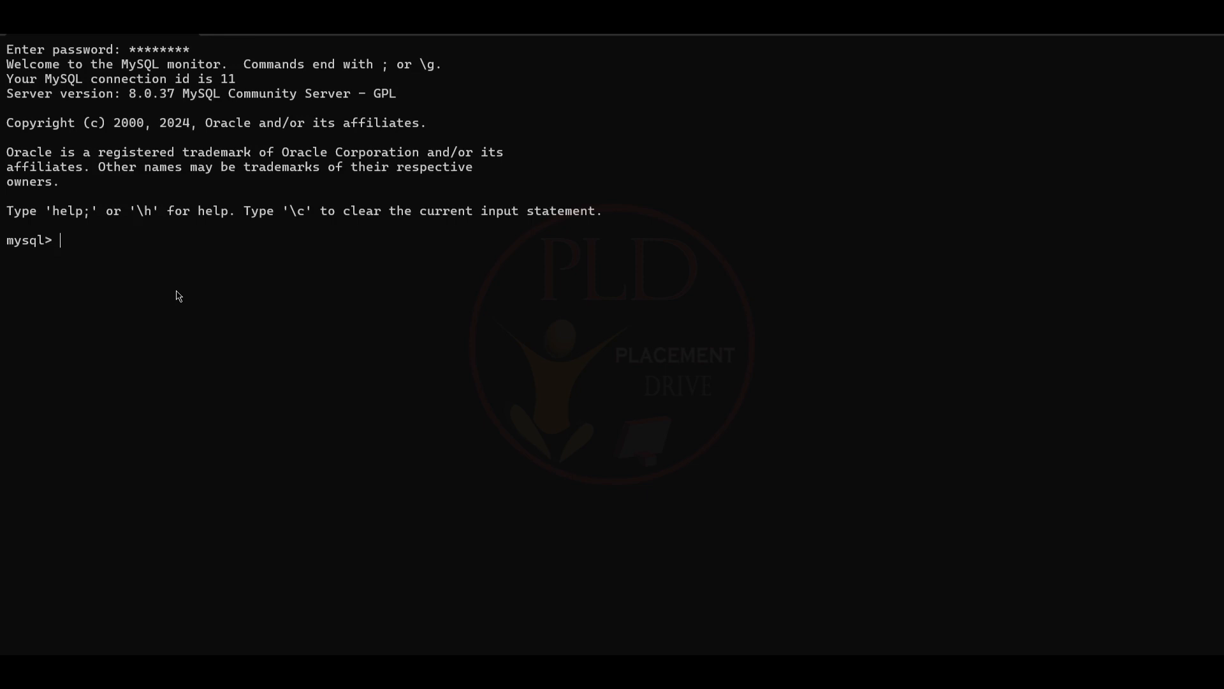
Step: Run 'show databases;' and highlight information_schema, mysql, performance_schema and sys
{"action": "double_click", "coordinate": [29, 239]}
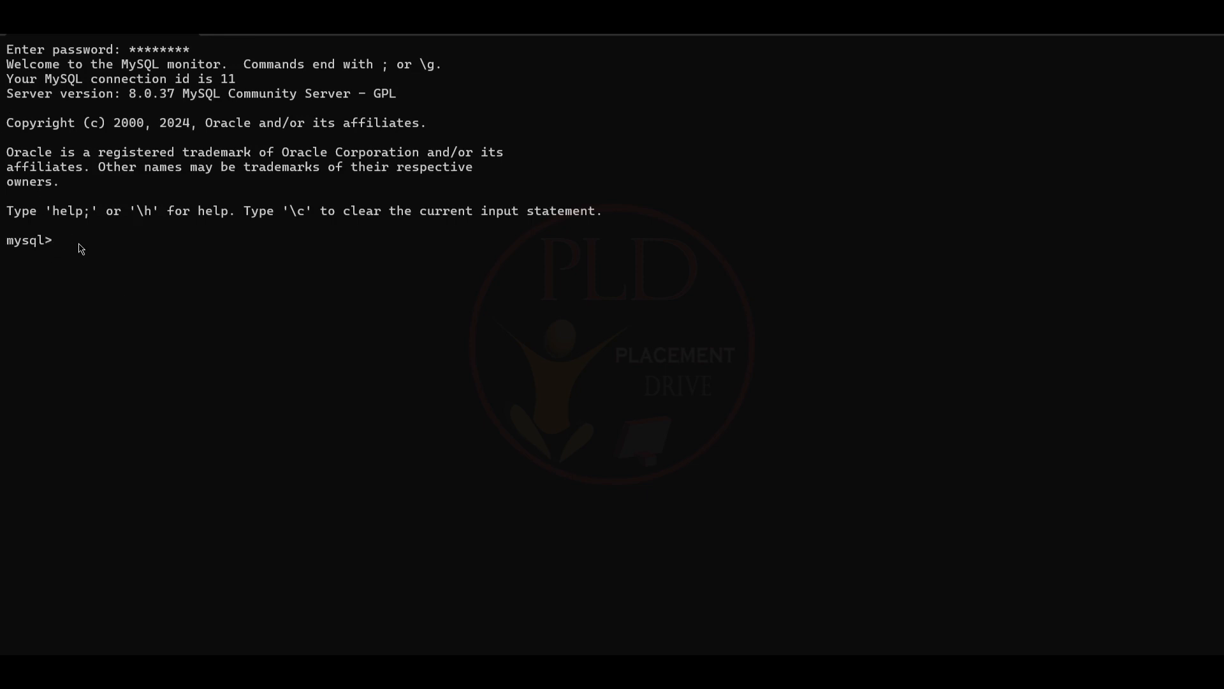
{"action": "type", "text": "show databa"}
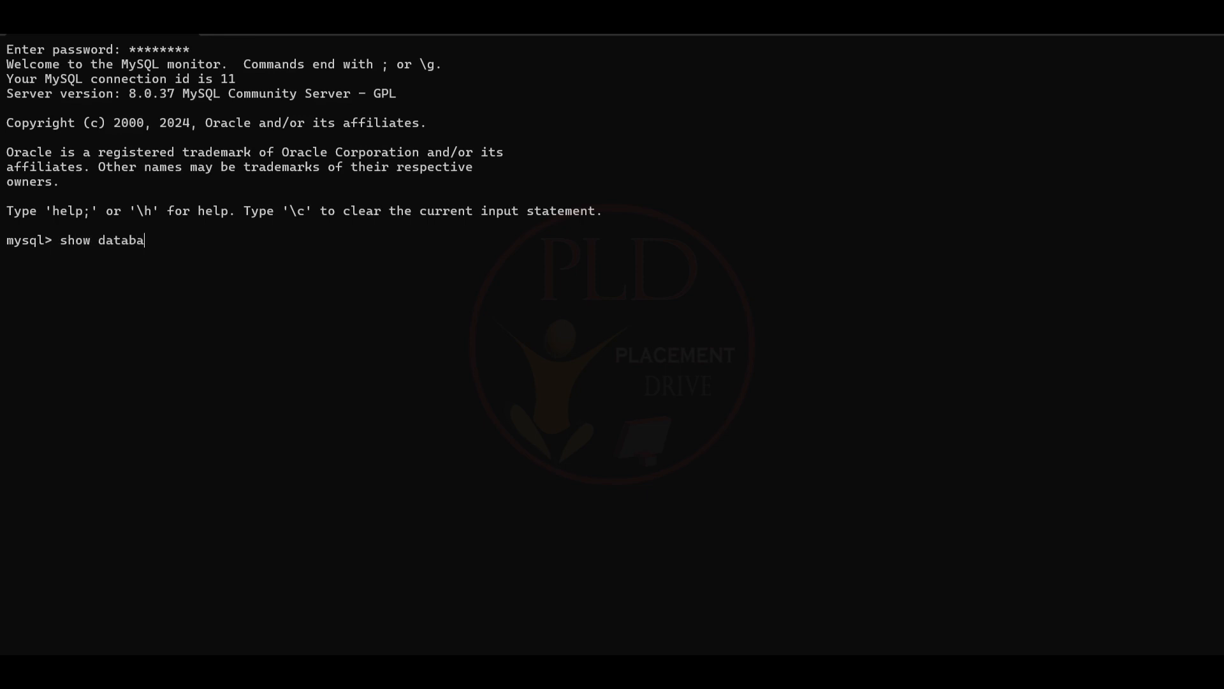
{"action": "type", "text": "ses:"}
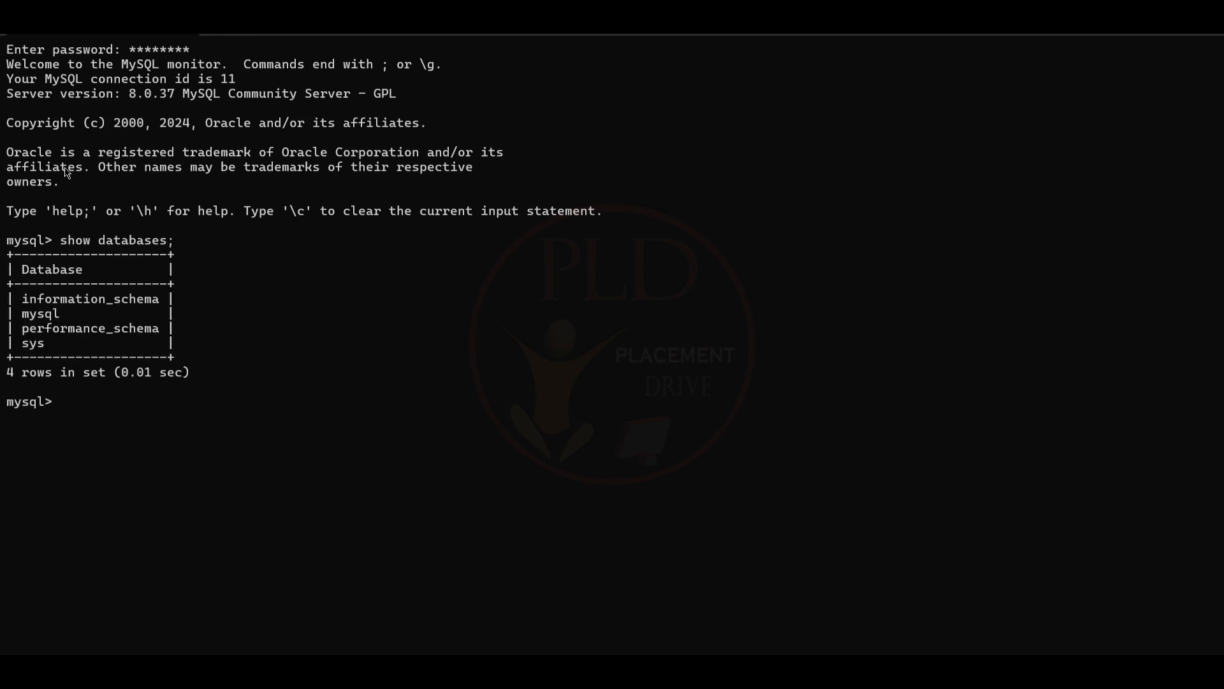
{"action": "left_click_drag", "start_coordinate": [23, 298], "coordinate": [74, 343]}
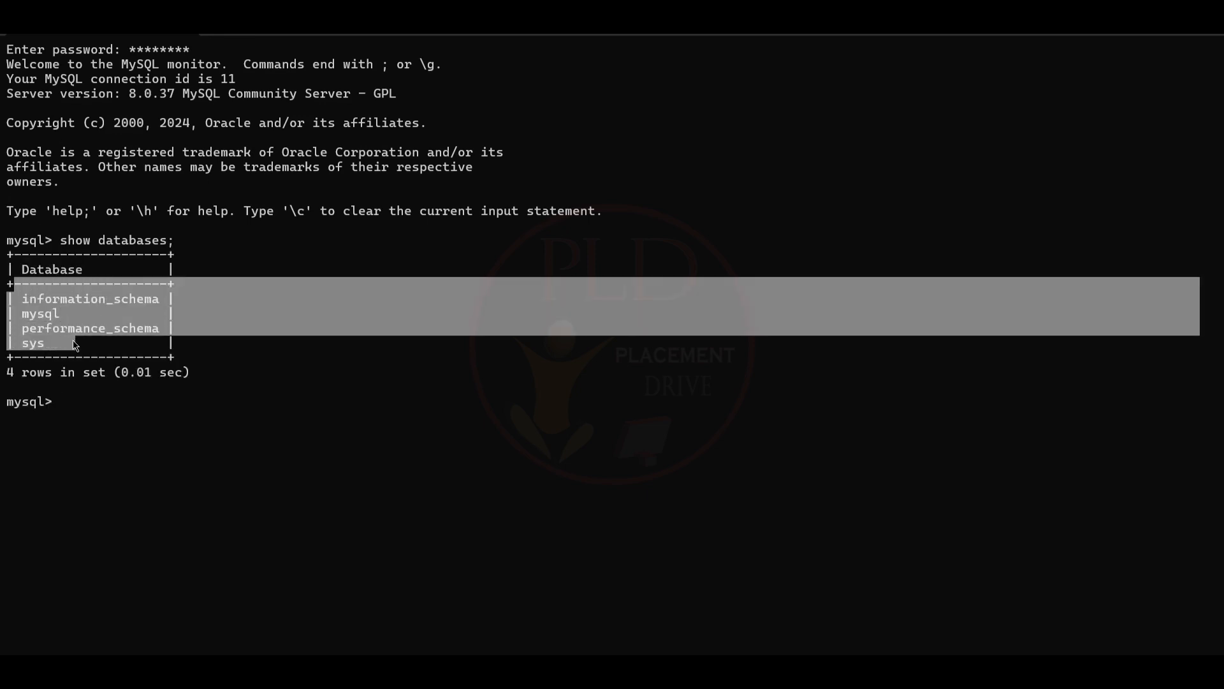